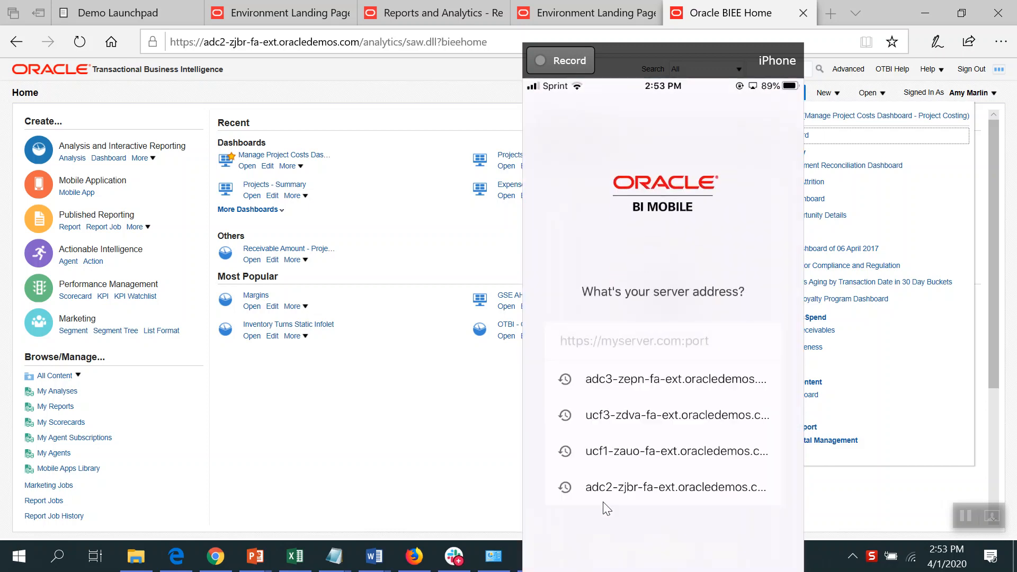
mouse_move(653, 266)
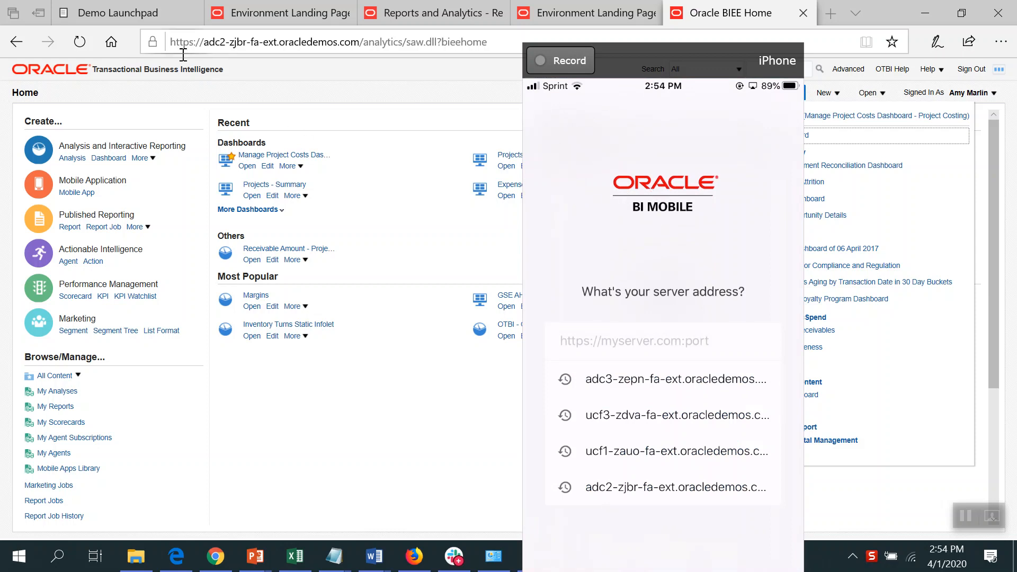
Step: Connect to the adc2-zjbr oracledemos server and sign in with SSO credentials to reach Recents
left_click(329, 41)
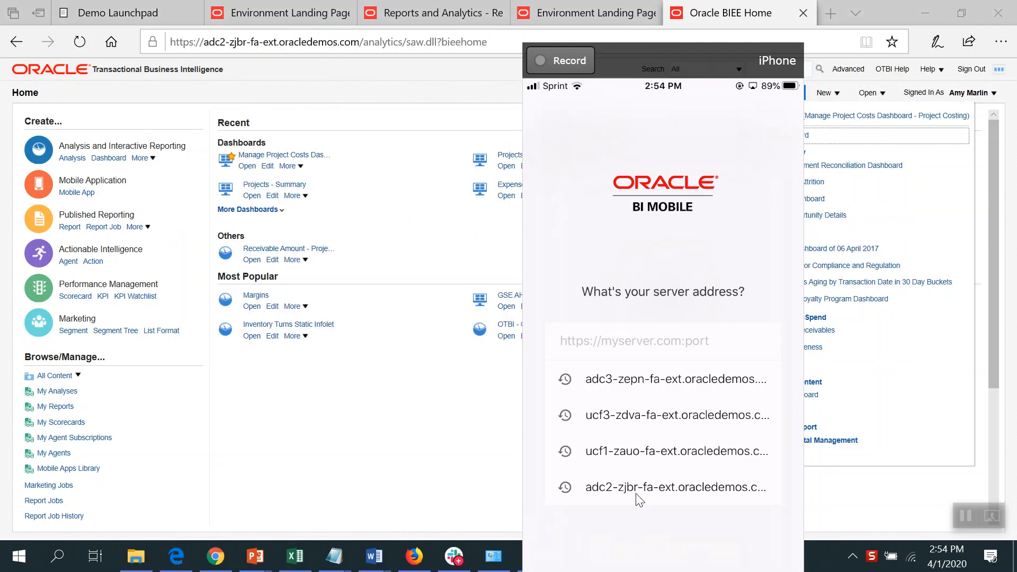
mouse_move(603, 489)
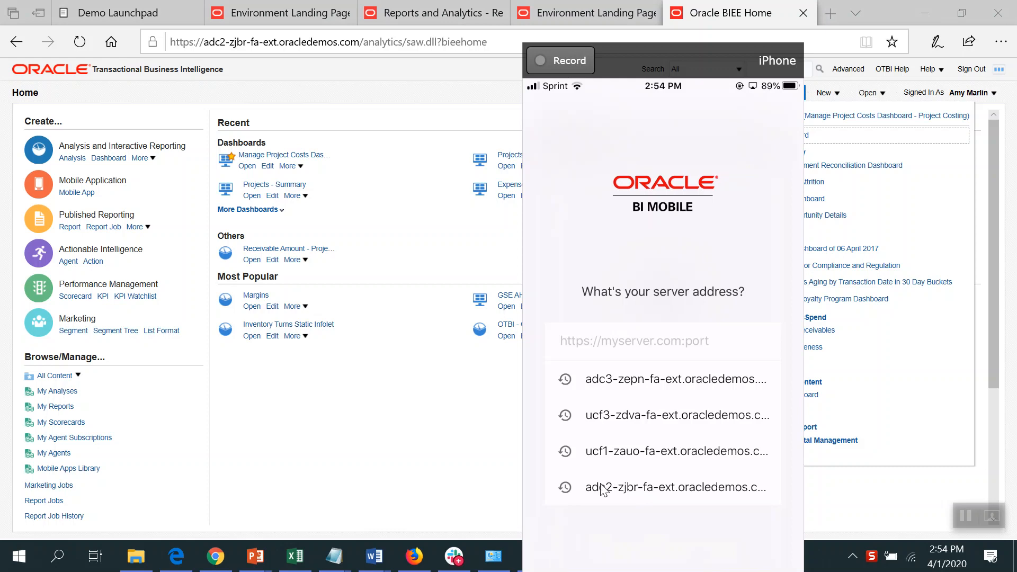
left_click(674, 487)
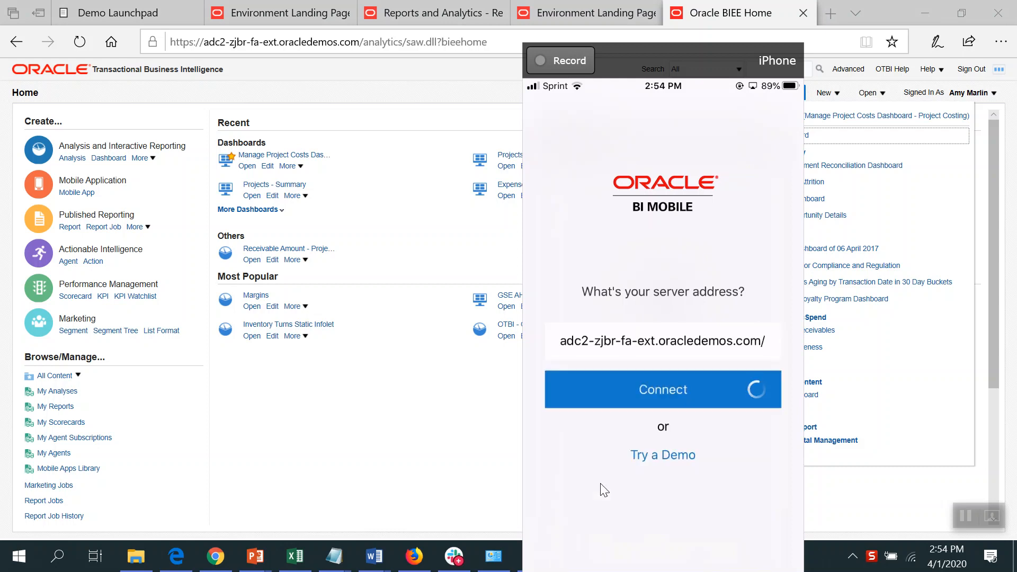
left_click(662, 389)
type("a")
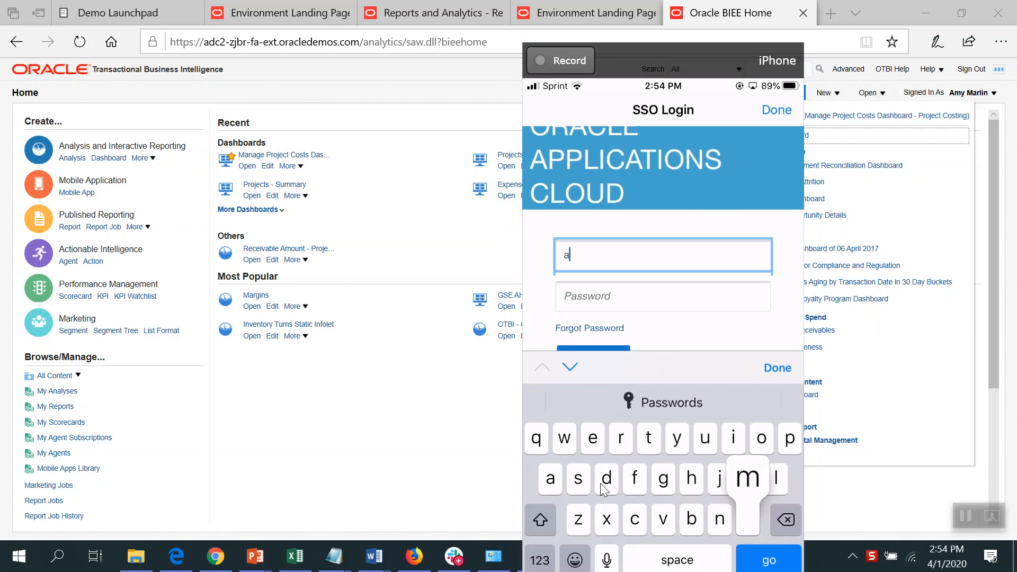
type("my")
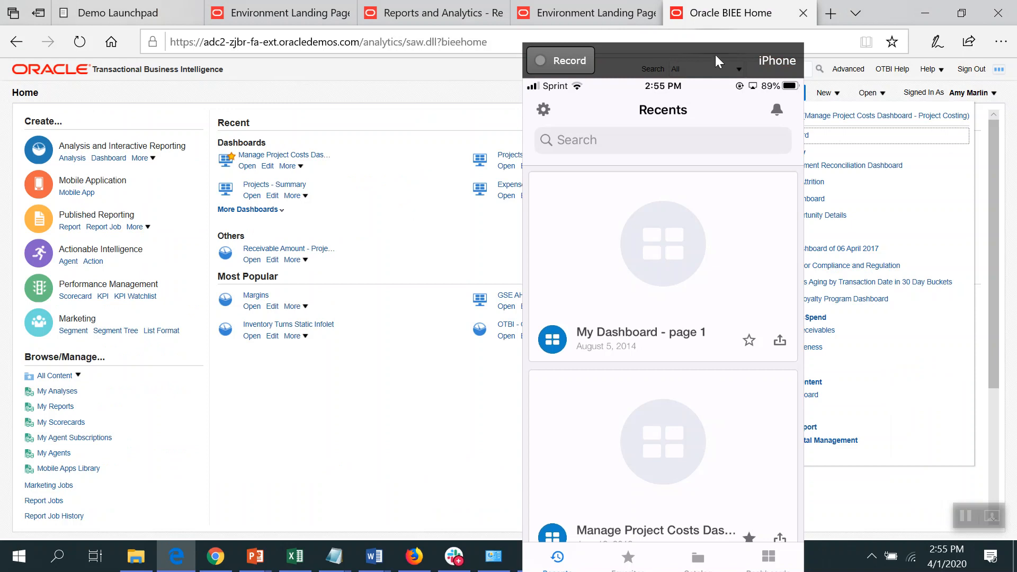
Step: Open the Manage Project Costs Dashboard - Project Costing card from the Recents list
left_click(771, 92)
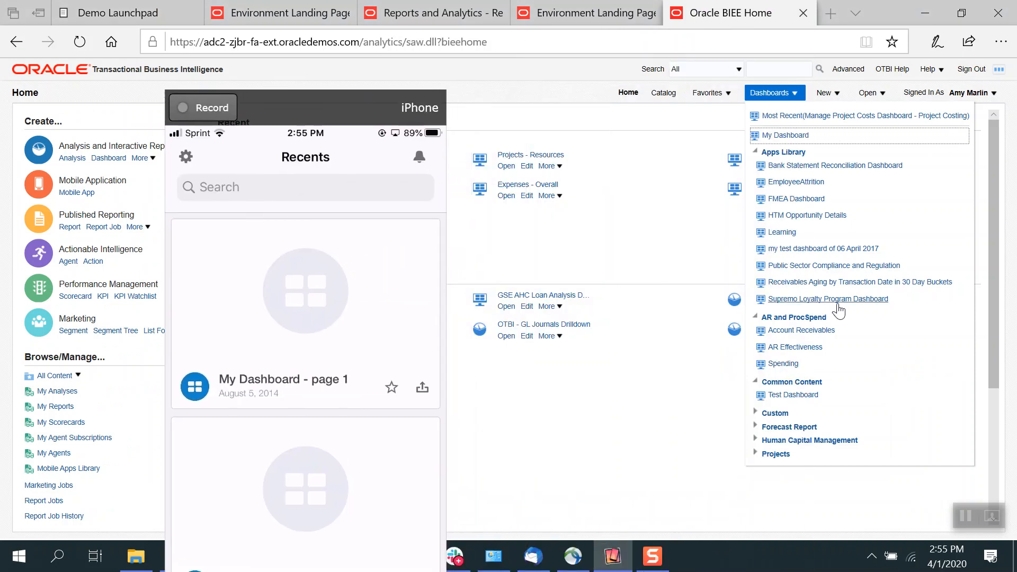
left_click(827, 299)
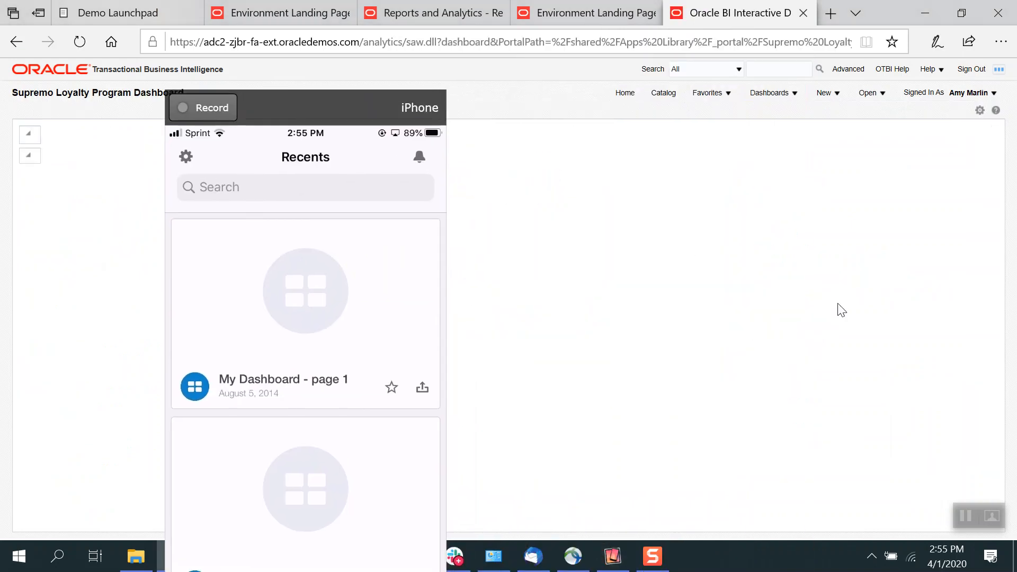
mouse_move(355, 75)
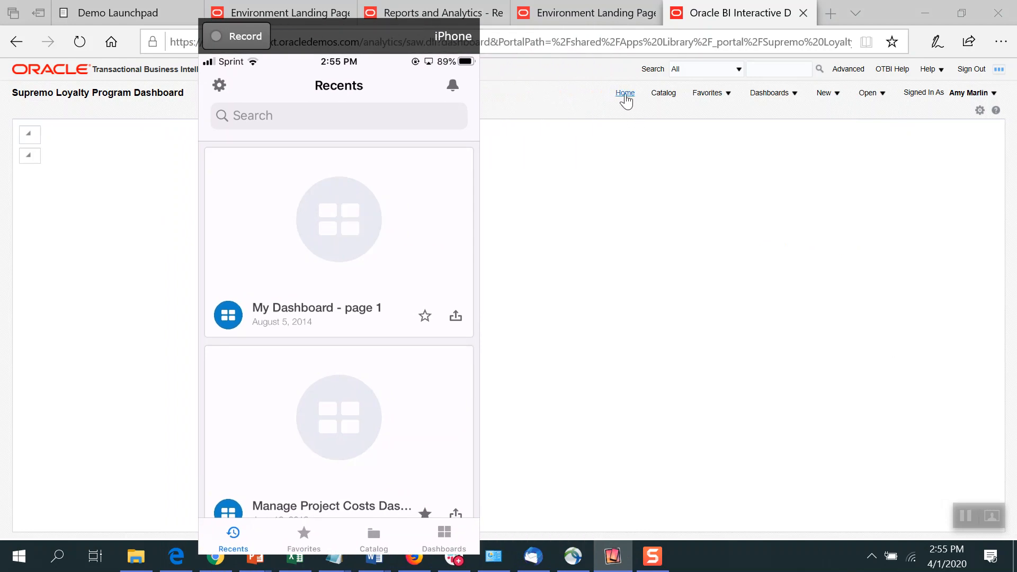
scroll("down", 3)
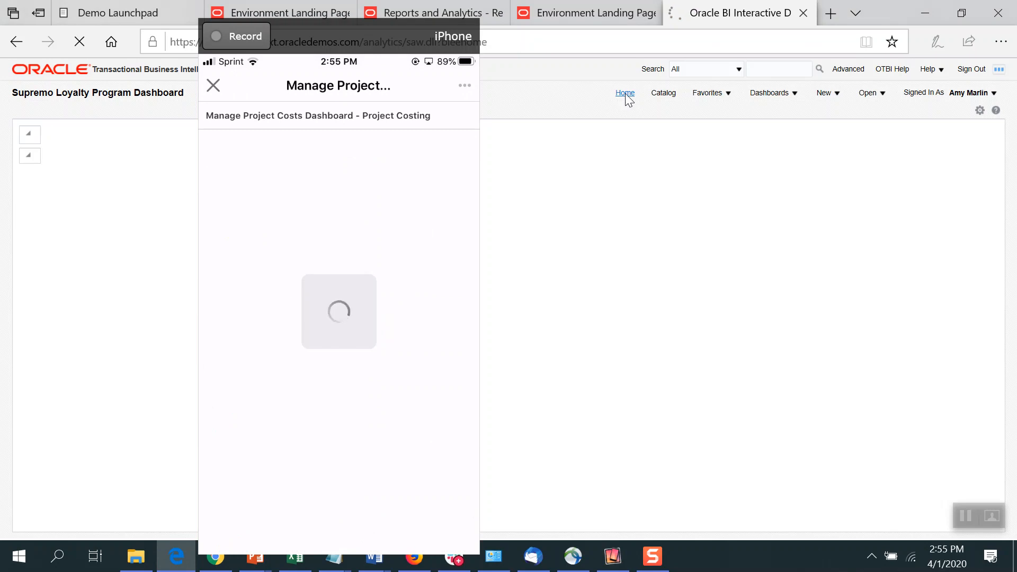
Step: Continue past the slow-load warning, review the project transactions table, and return to Recents
left_click(624, 93)
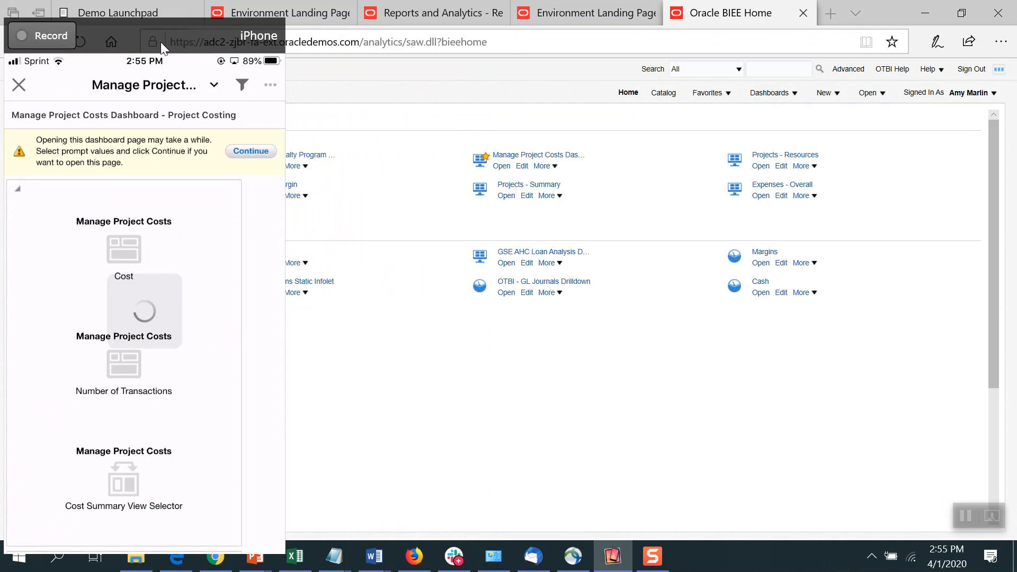
left_click(251, 150)
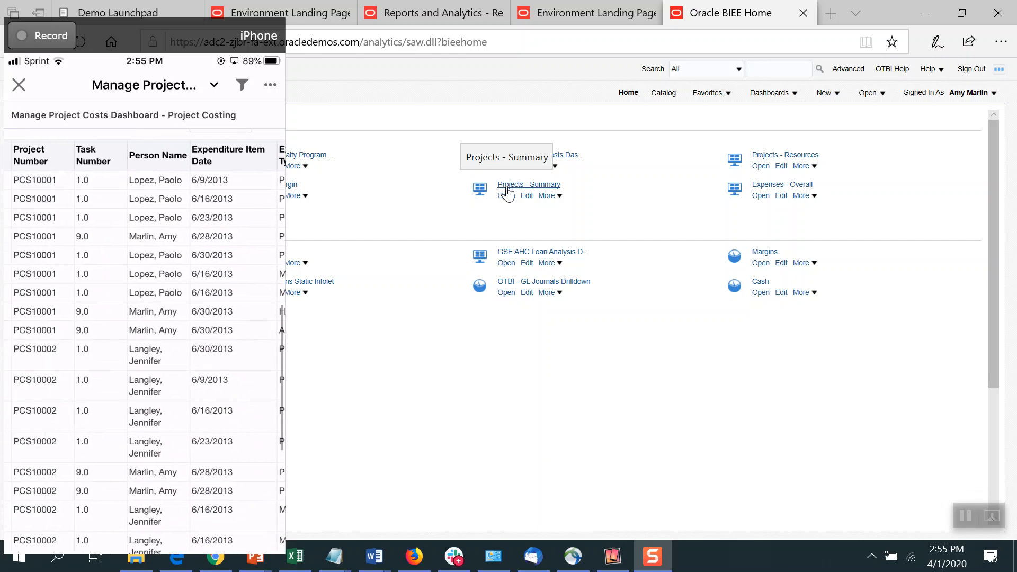
scroll("down", 3)
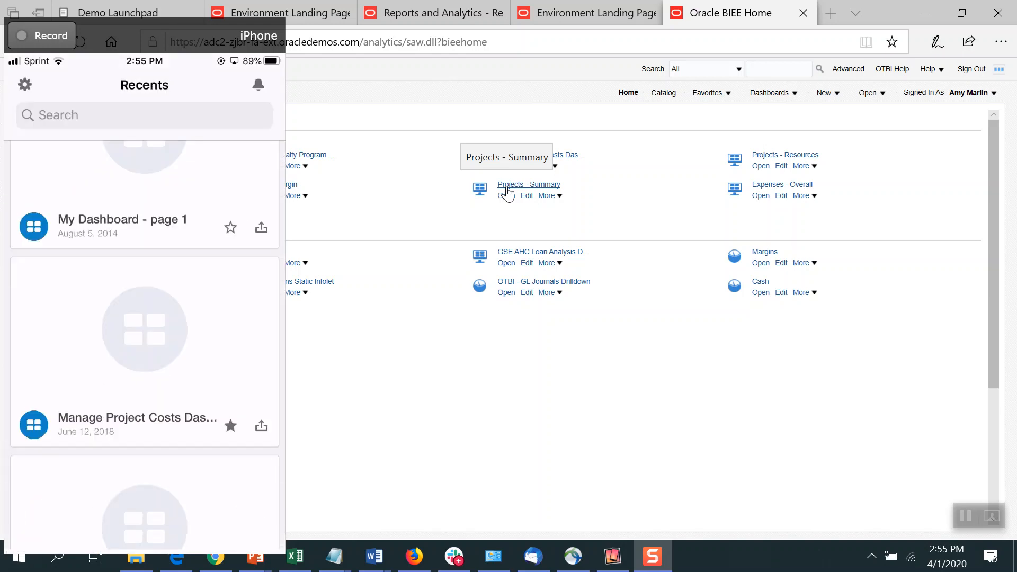
Step: Review the starred dashboards in Favorites, then show the Catalog with My Folders and Shared Folders
scroll("down", 3)
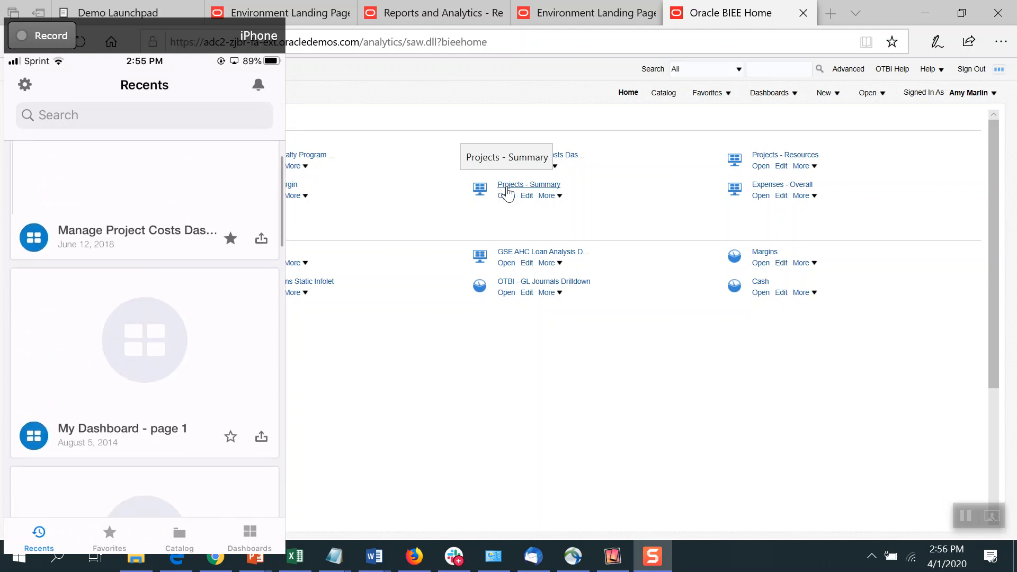
left_click(109, 534)
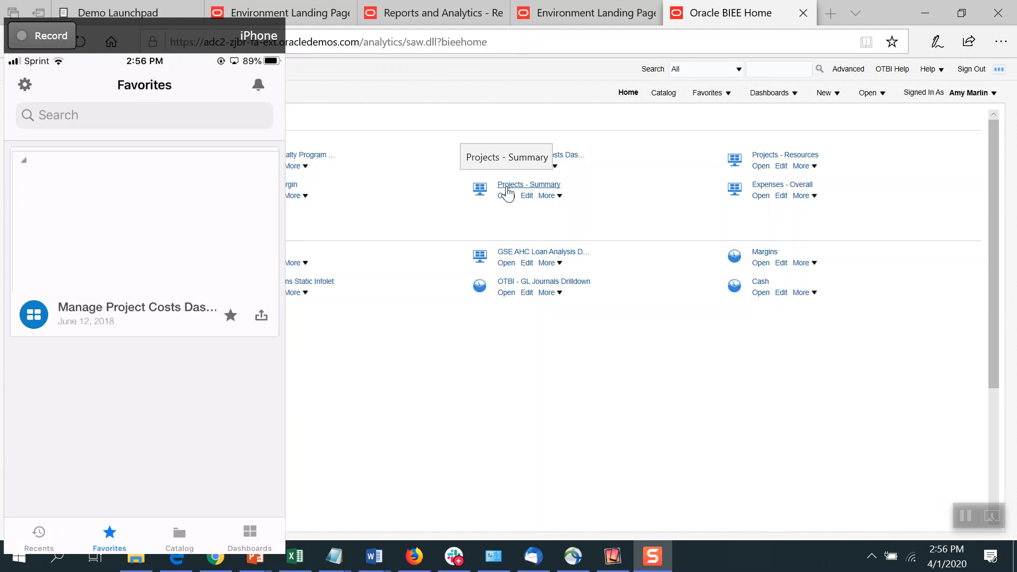
left_click(179, 535)
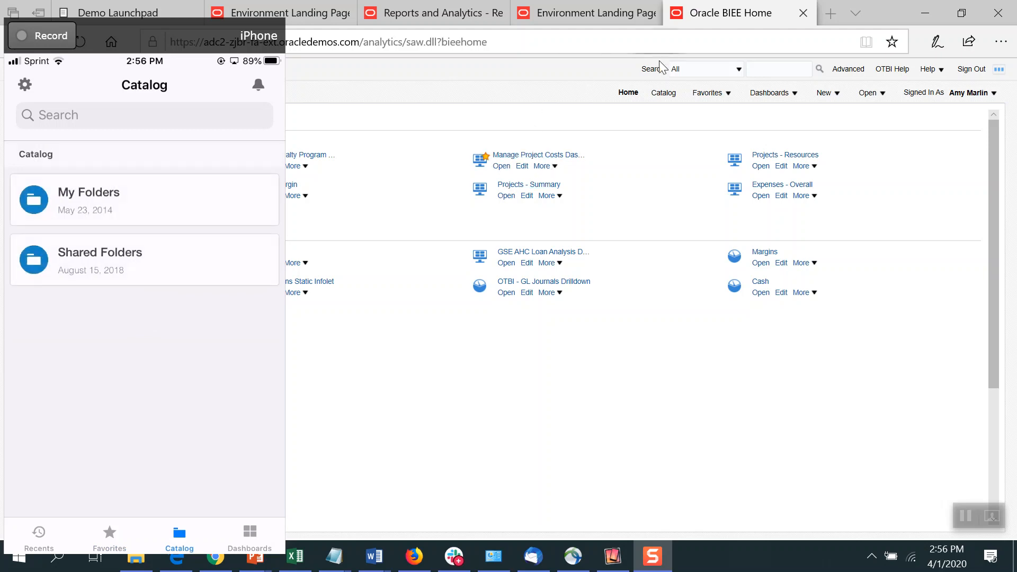
Step: Return to Favorites and bring up the share sheet for the Manage Project Costs dashboard link
left_click(662, 92)
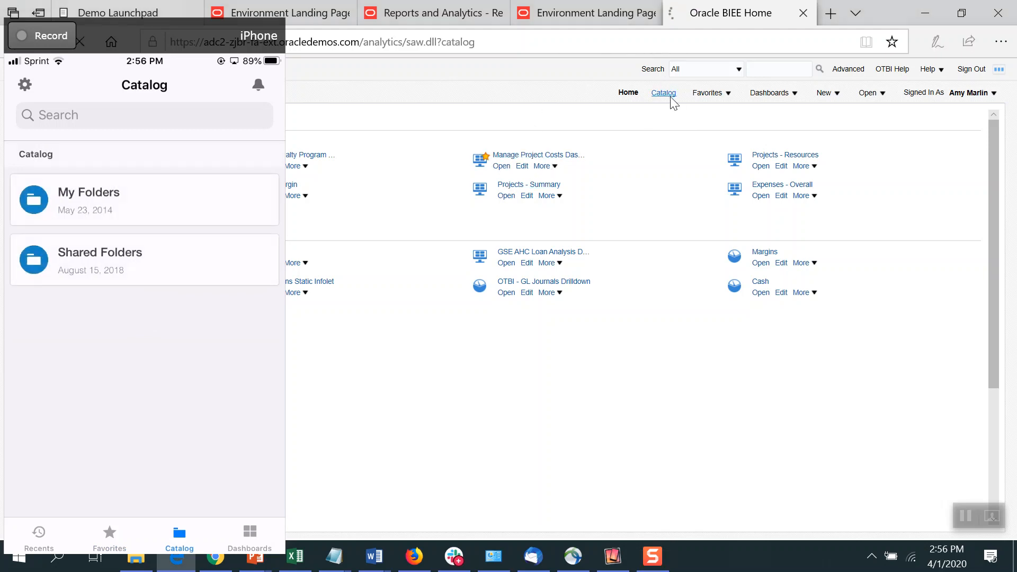
left_click(662, 93)
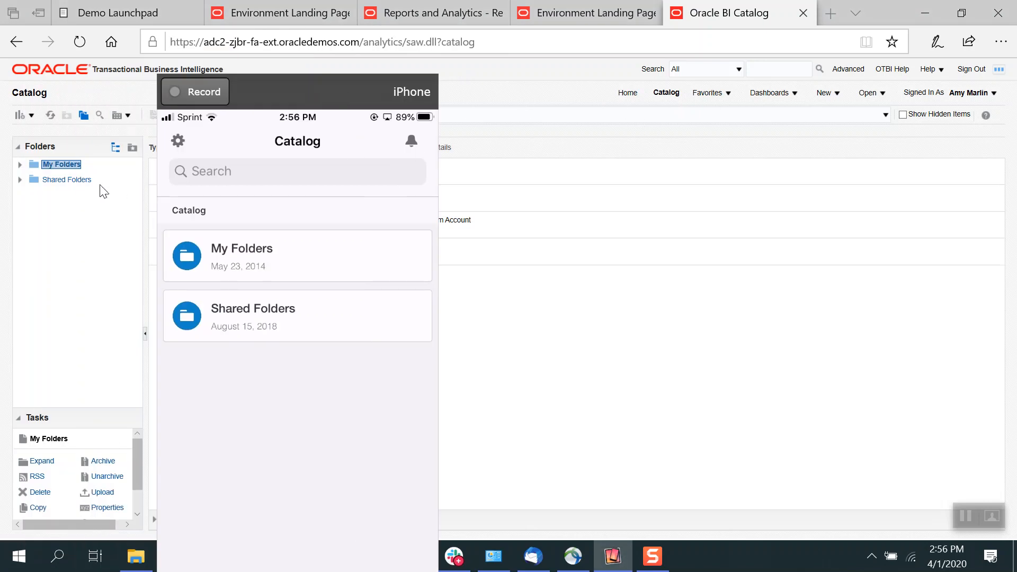
mouse_move(67, 195)
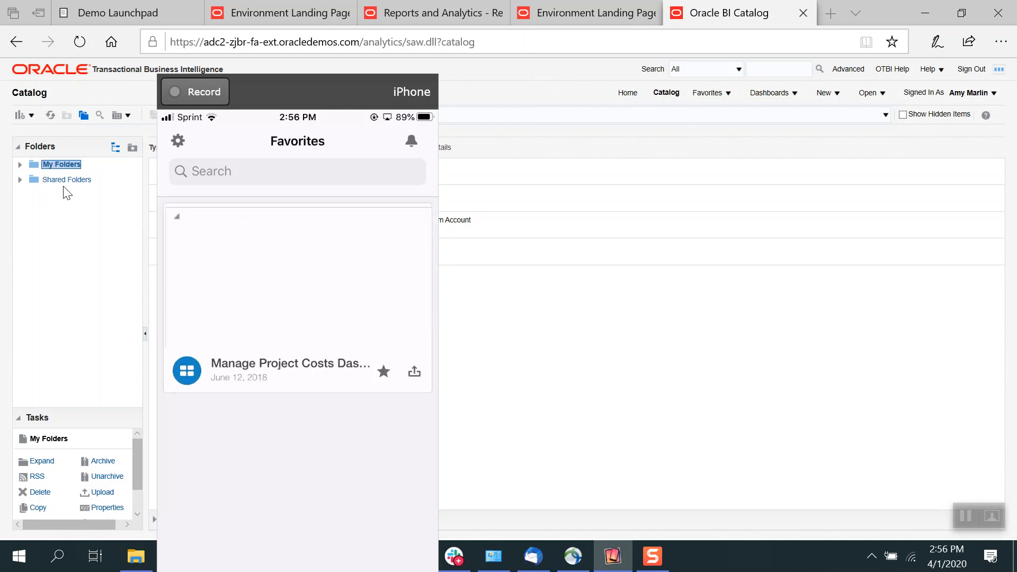
left_click(414, 372)
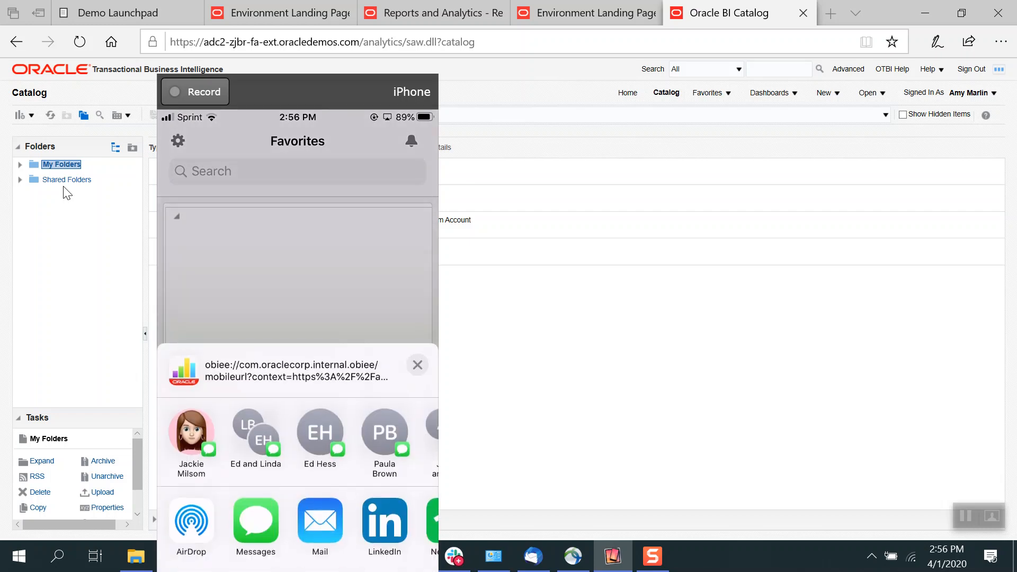